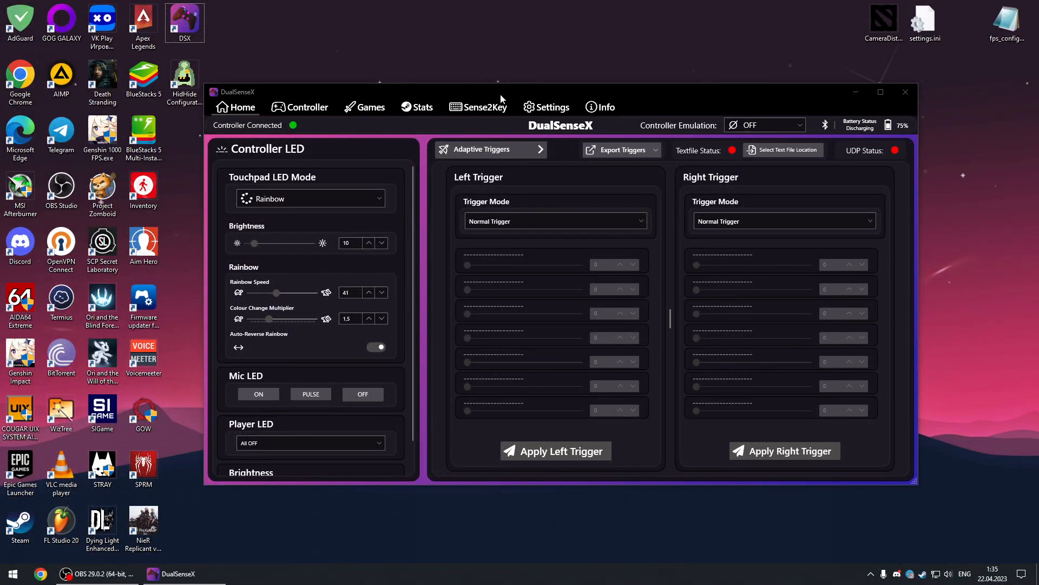
{"action": "mouse_move", "coordinate": [499, 73]}
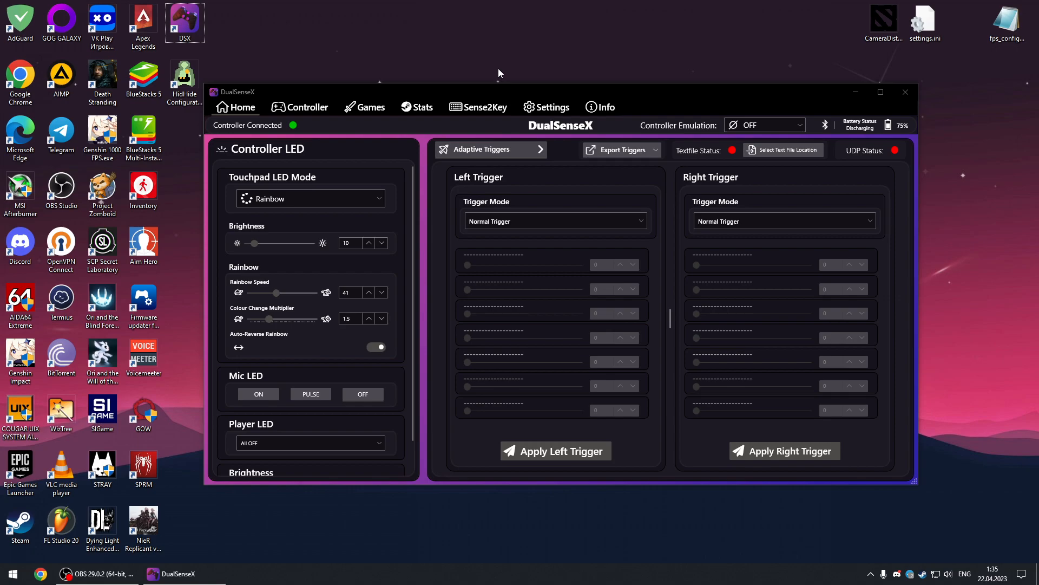
{"action": "mouse_move", "coordinate": [498, 73]}
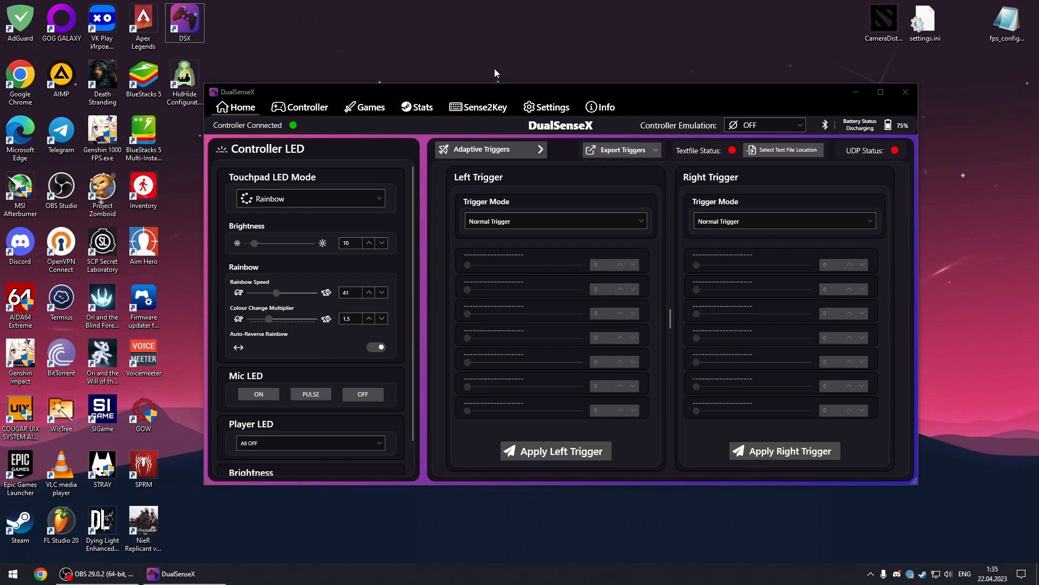
Step: View the Controller Audio settings with audio haptics off and list emulation modes Off, Xbox 360, DualShock 4
{"action": "left_click", "coordinate": [546, 108]}
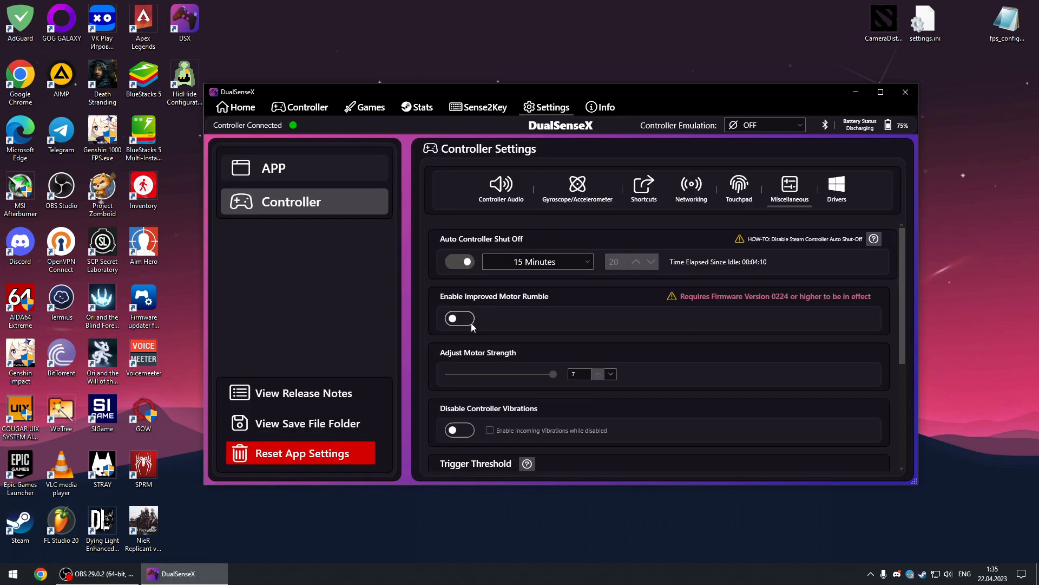
{"action": "left_click", "coordinate": [500, 187]}
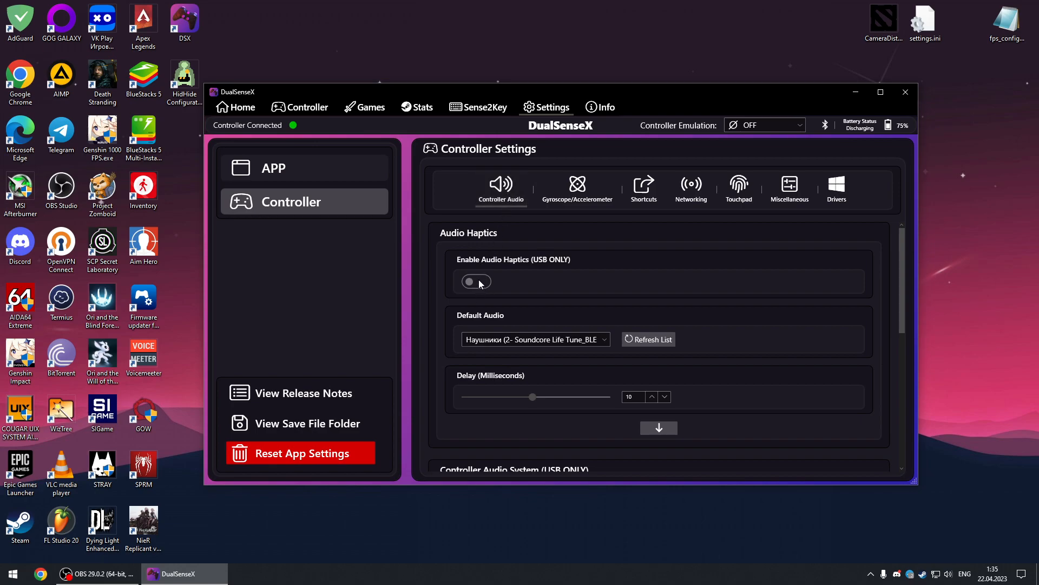
{"action": "mouse_move", "coordinate": [677, 153]}
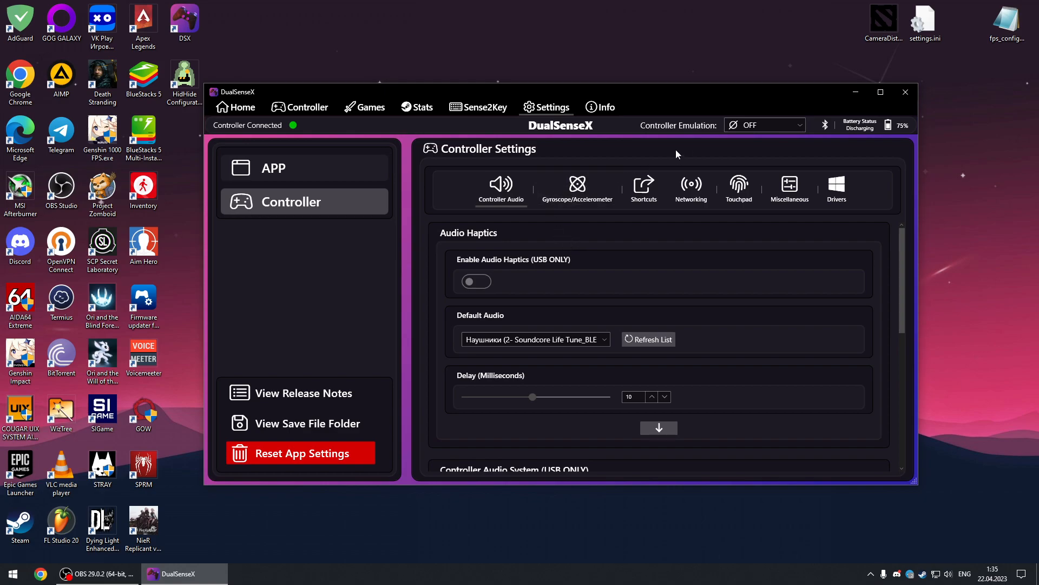
{"action": "left_click", "coordinate": [764, 125]}
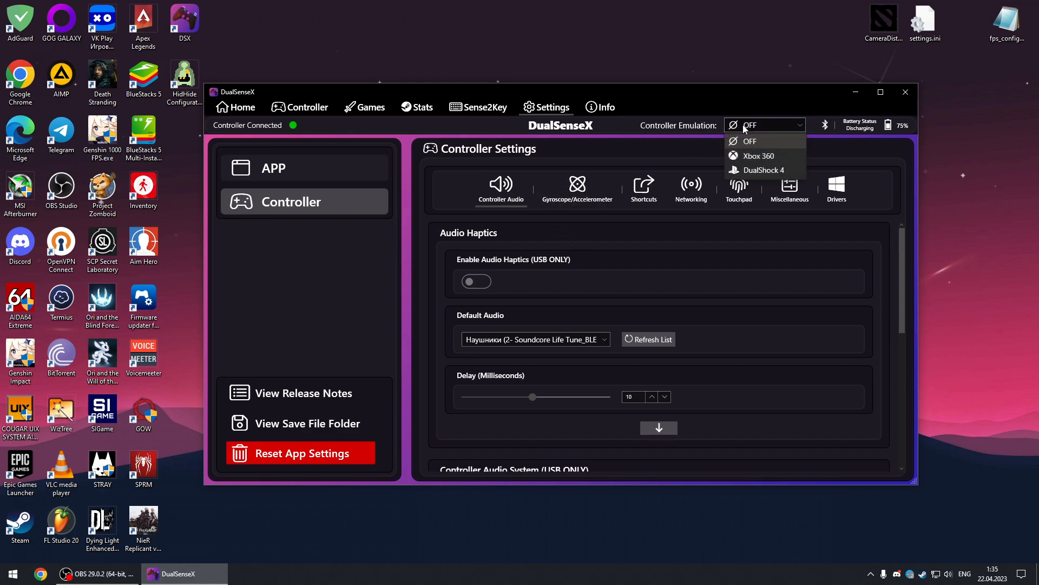
{"action": "mouse_move", "coordinate": [745, 166]}
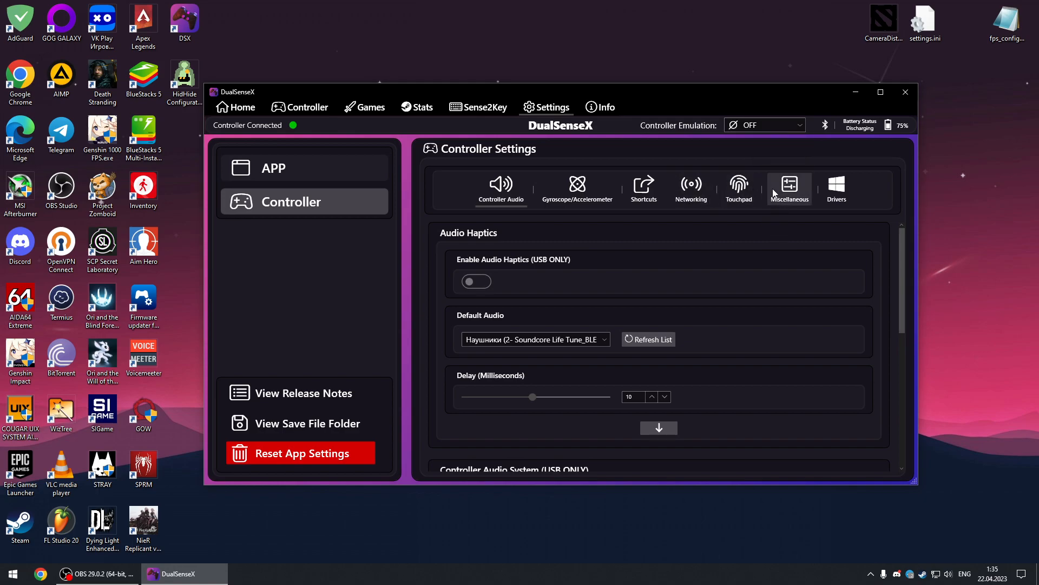
Step: Show the Miscellaneous settings down to Disable Controller Vibrations, with improved motor rumble off
{"action": "left_click", "coordinate": [789, 187]}
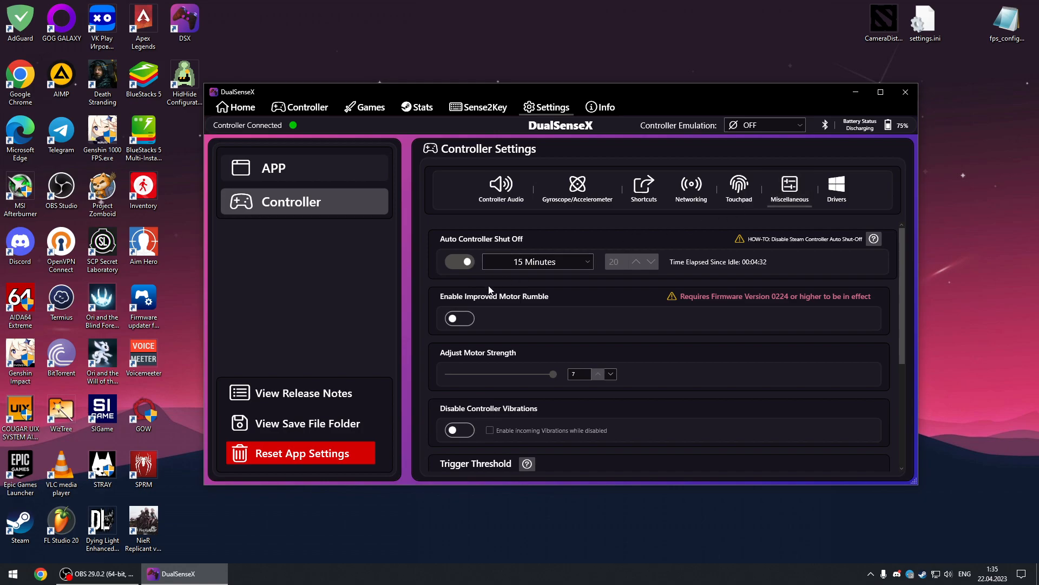
{"action": "scroll", "scroll_direction": "down", "scroll_amount": 3}
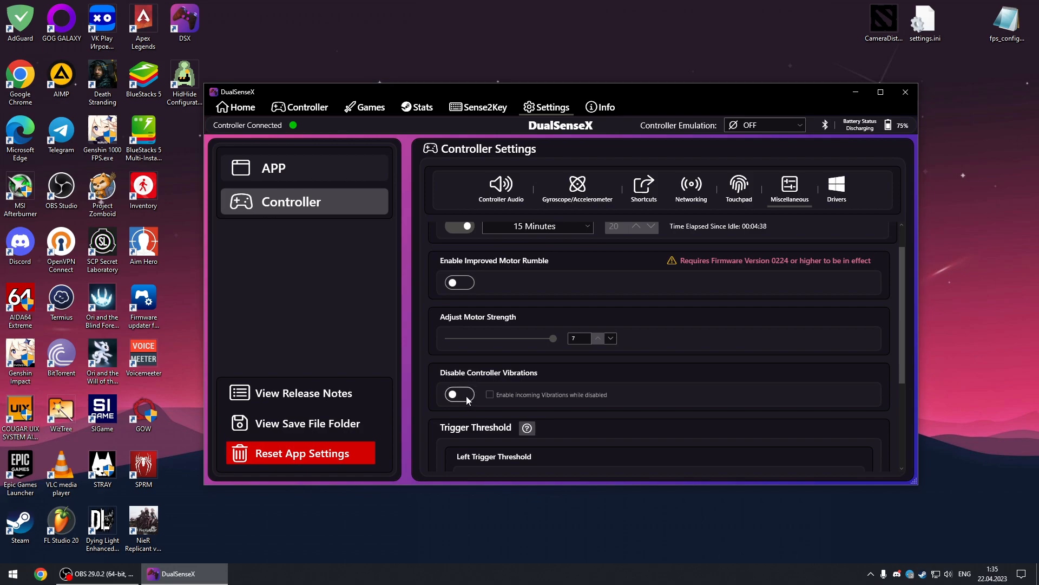
{"action": "left_click", "coordinate": [501, 188]}
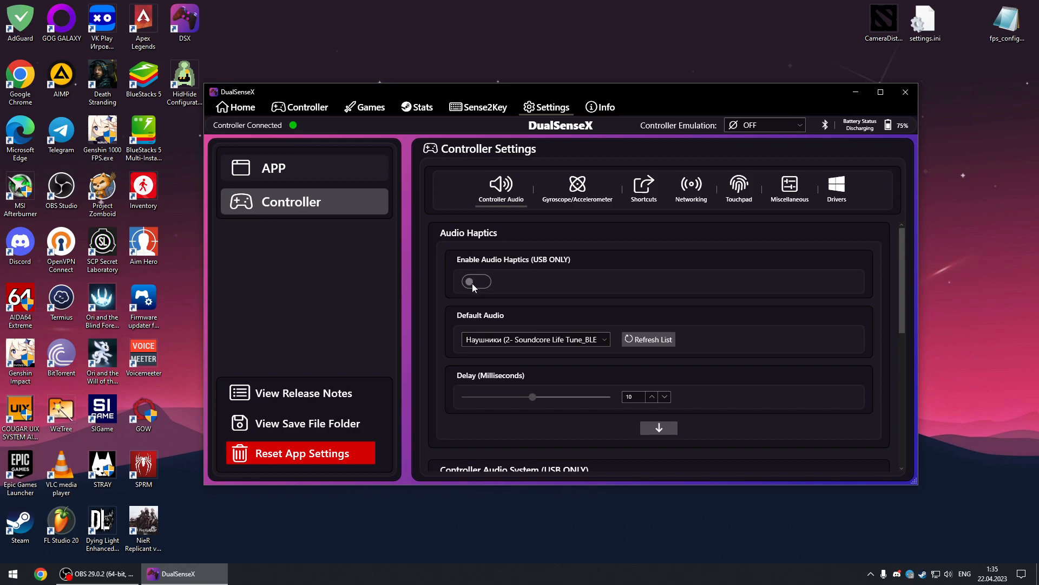
{"action": "mouse_move", "coordinate": [479, 294]}
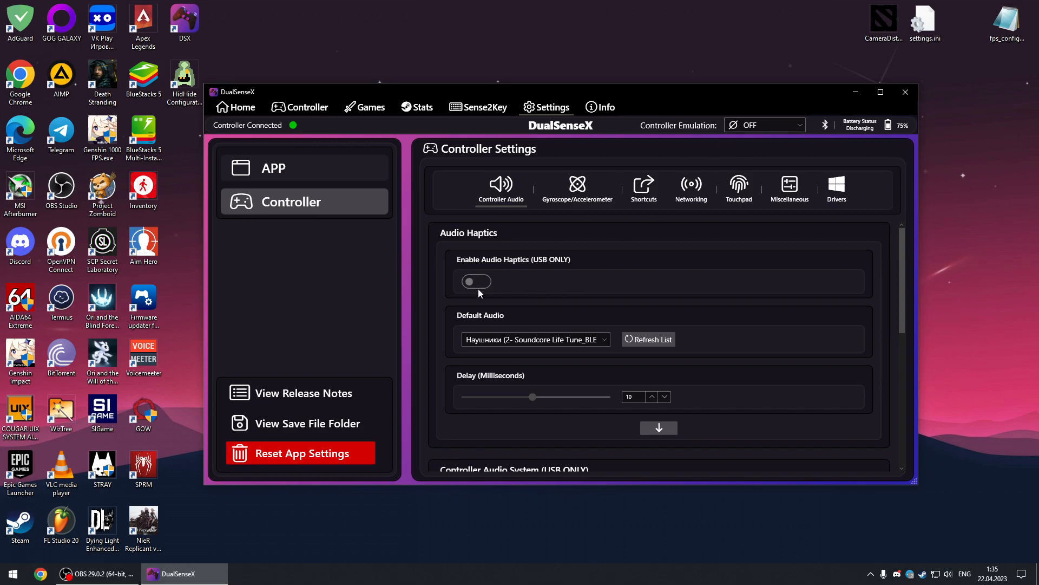
{"action": "mouse_move", "coordinate": [490, 290]}
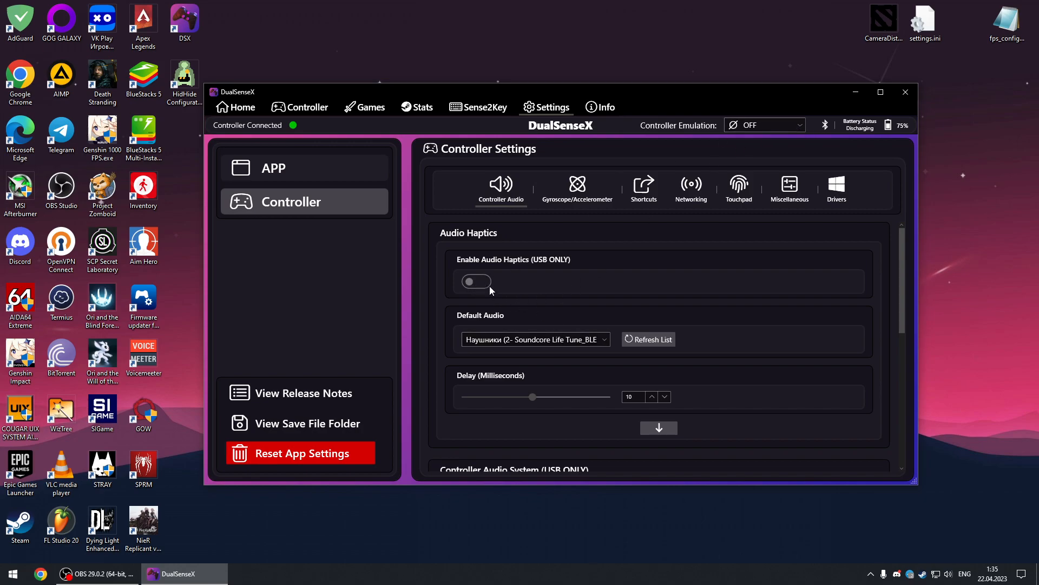
{"action": "left_click", "coordinate": [690, 188]}
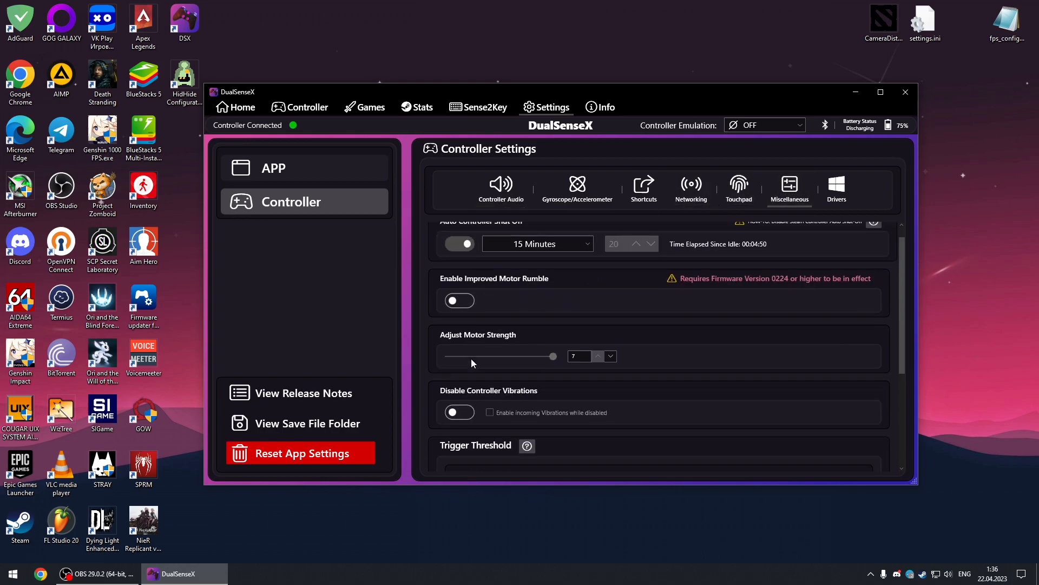
{"action": "scroll", "scroll_direction": "down", "scroll_amount": 3}
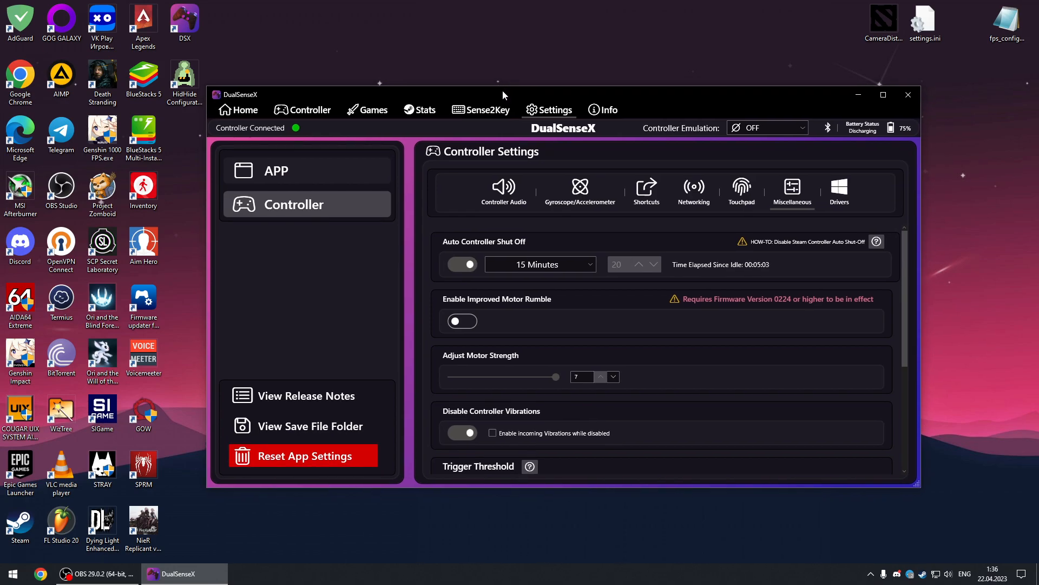
Step: Set Controller Emulation to Xbox 360, leaving controller vibrations disabled
{"action": "left_click", "coordinate": [766, 128]}
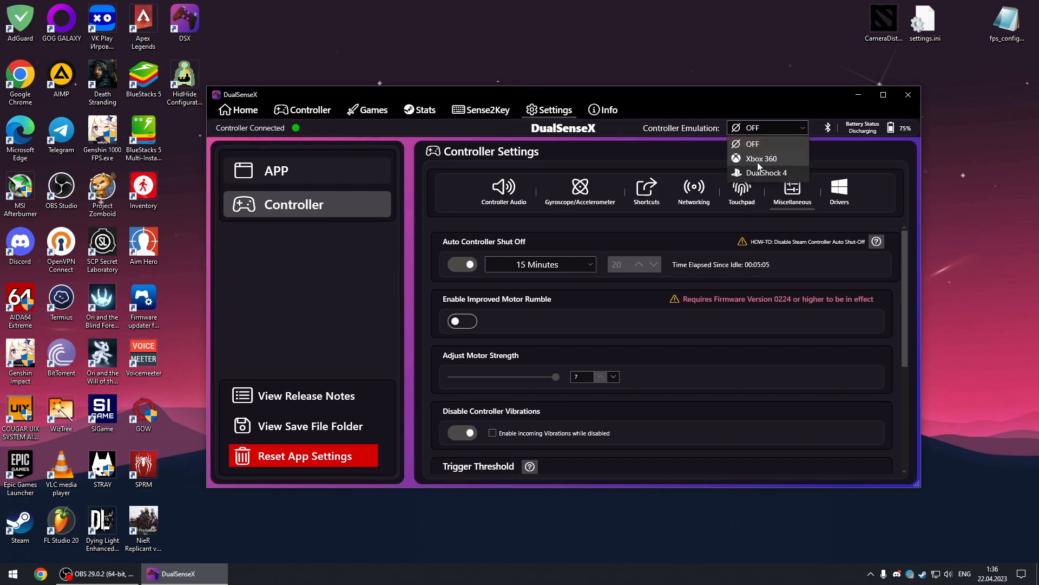
{"action": "left_click", "coordinate": [765, 174]}
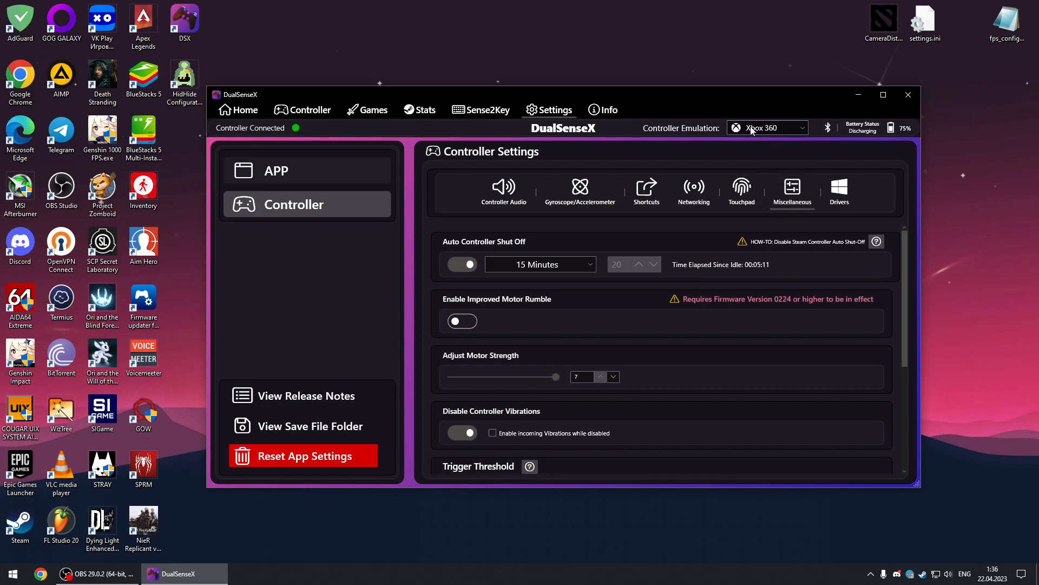
{"action": "mouse_move", "coordinate": [621, 139]}
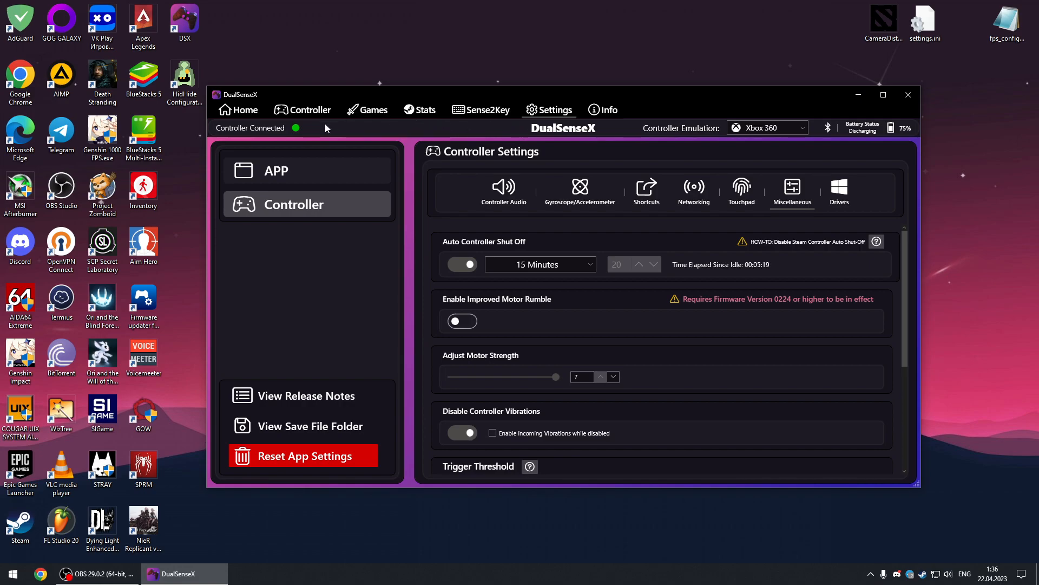
{"action": "mouse_move", "coordinate": [340, 95]}
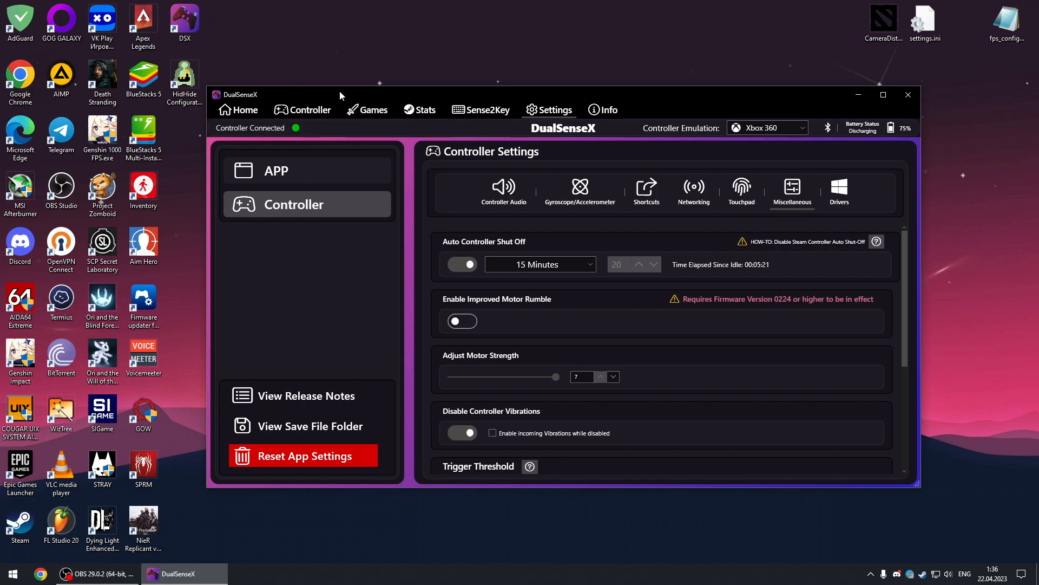
{"action": "mouse_move", "coordinate": [444, 118]}
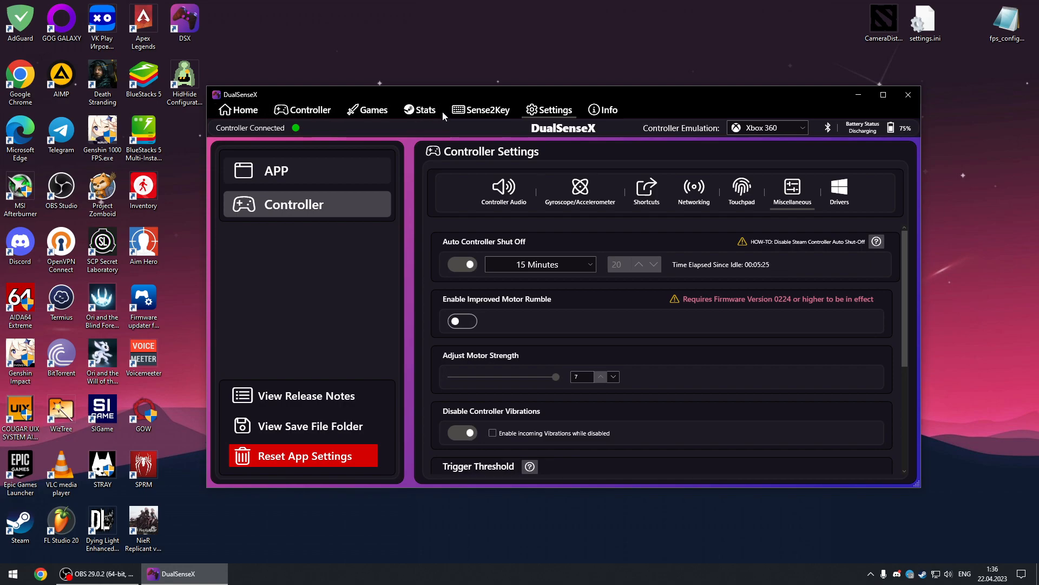
{"action": "mouse_move", "coordinate": [455, 96]}
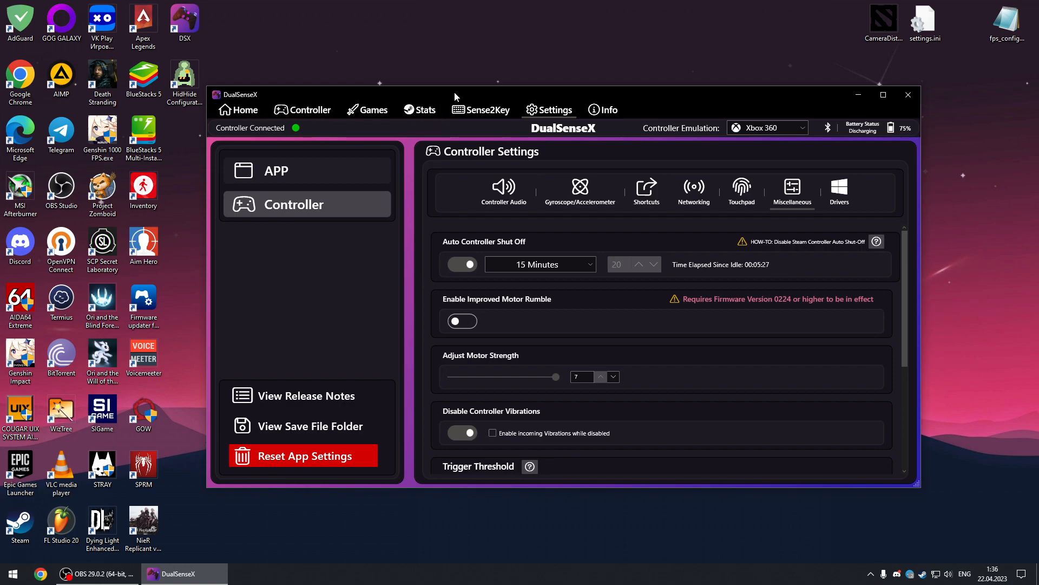
{"action": "mouse_move", "coordinate": [439, 99]}
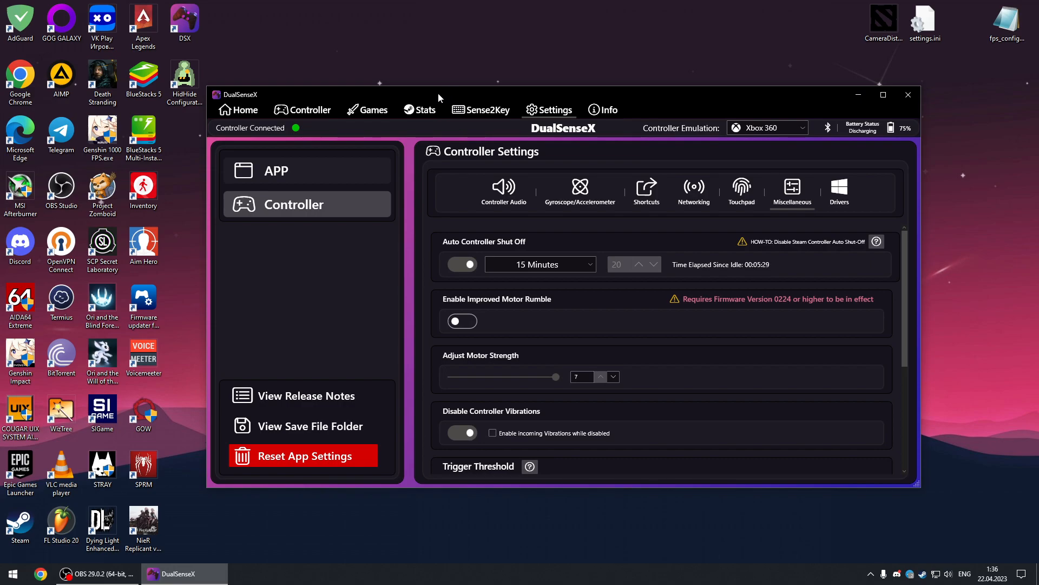